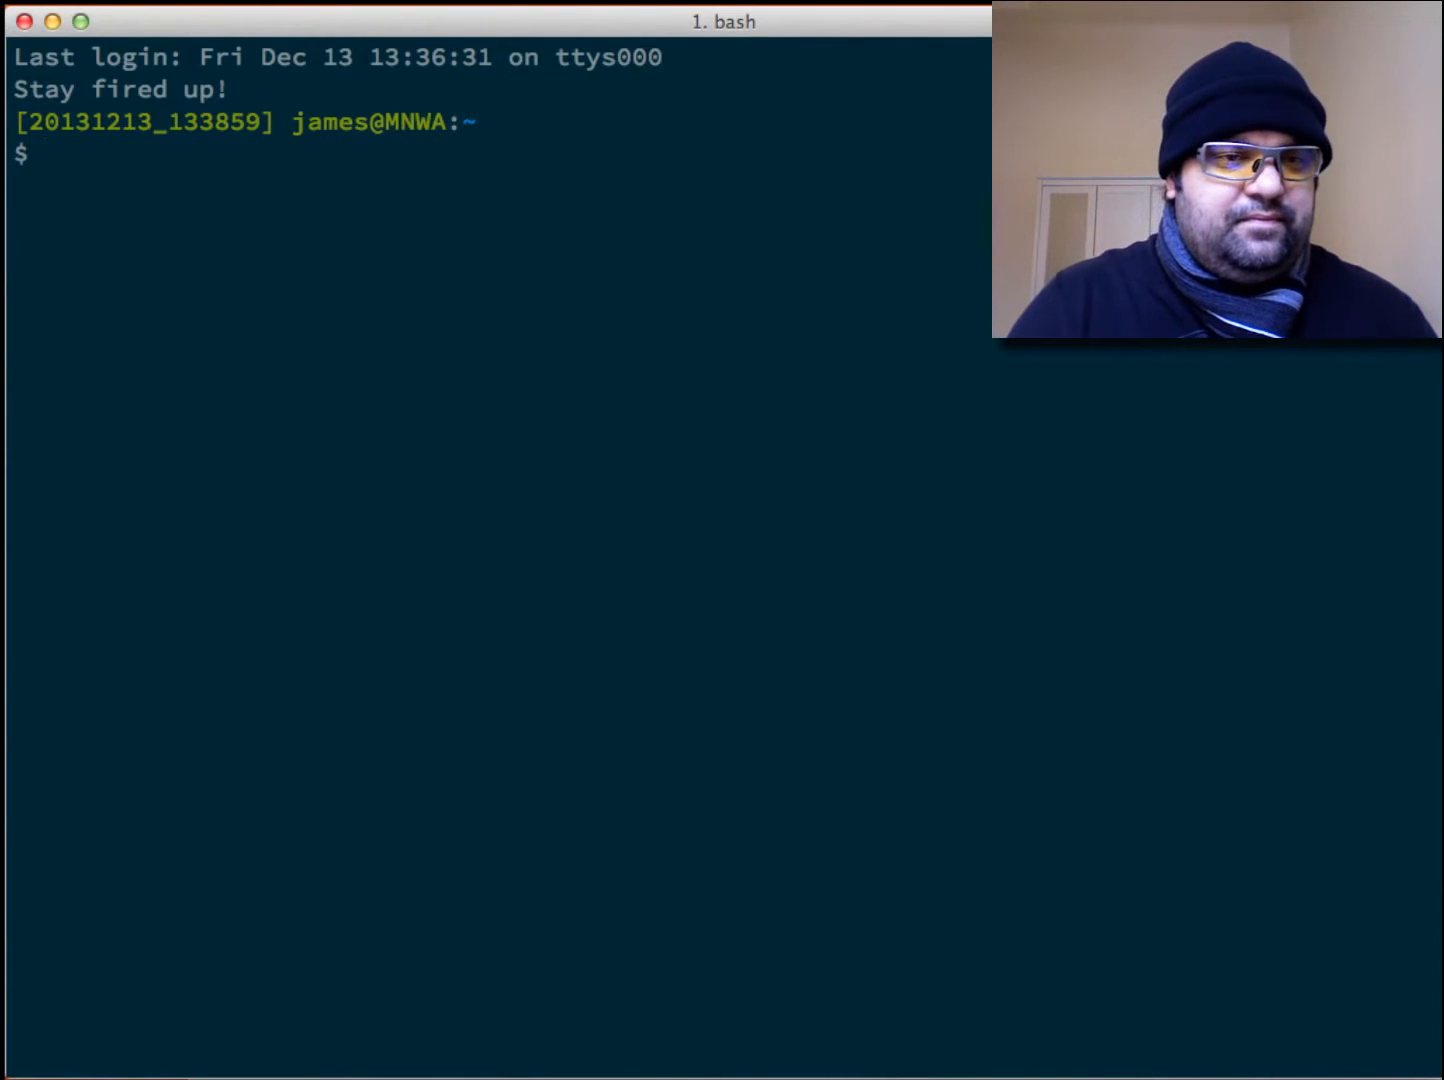
# Run 'foundation new grid-test' to scaffold the project, then start changing into its folder
pyautogui.write('foundation')
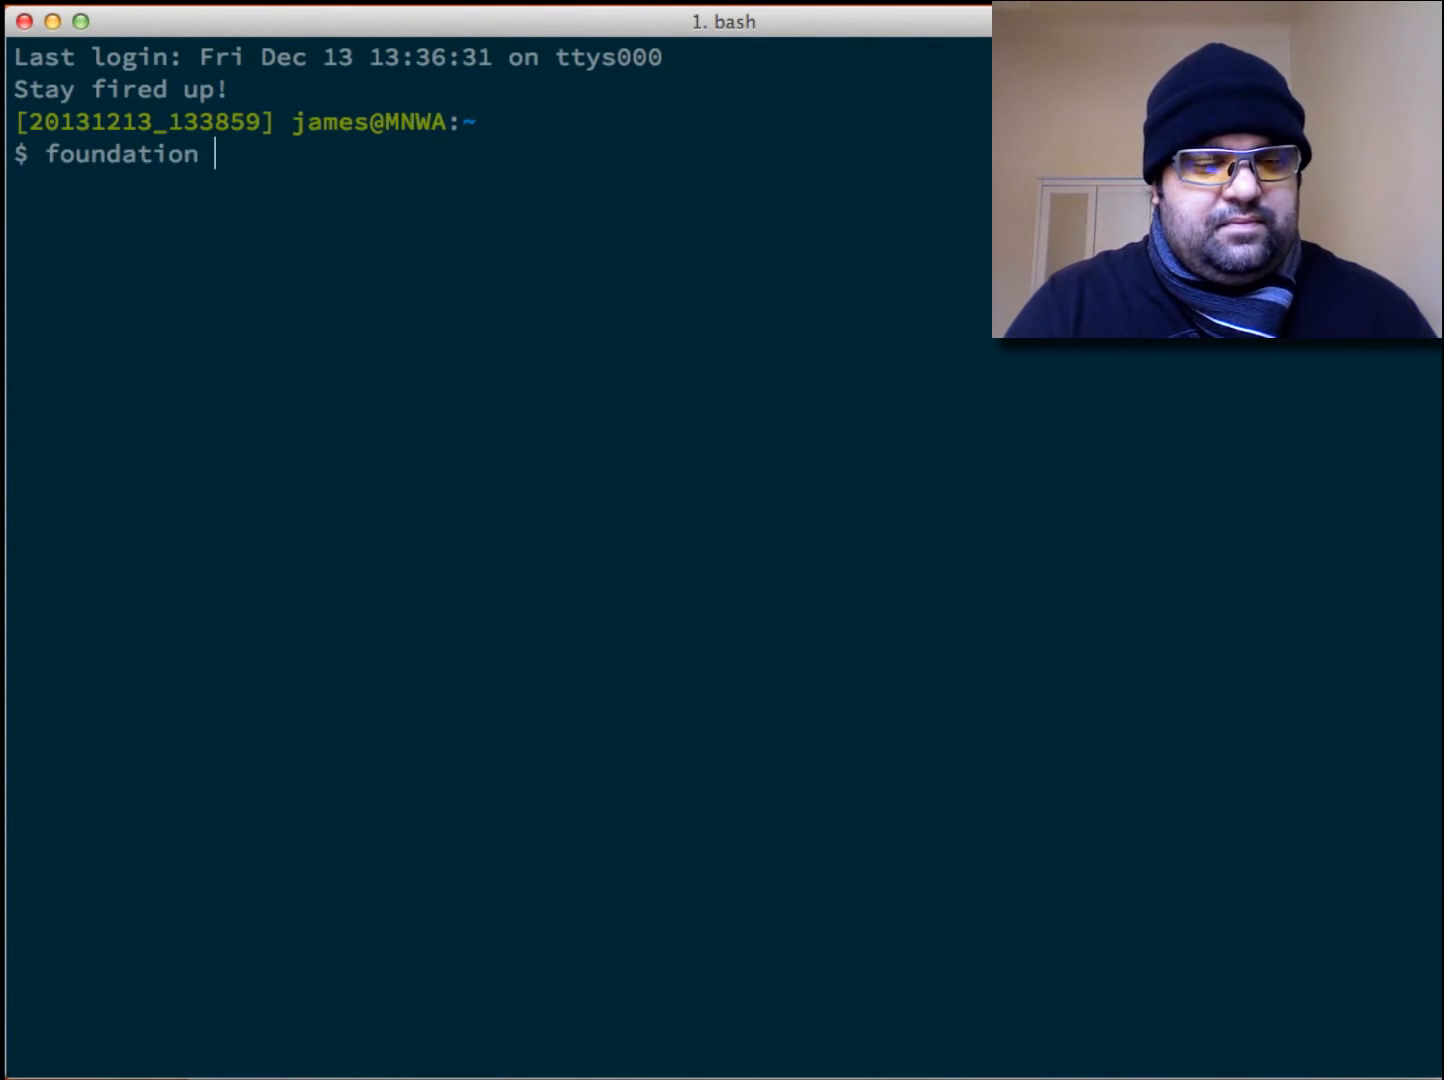
pyautogui.write('new')
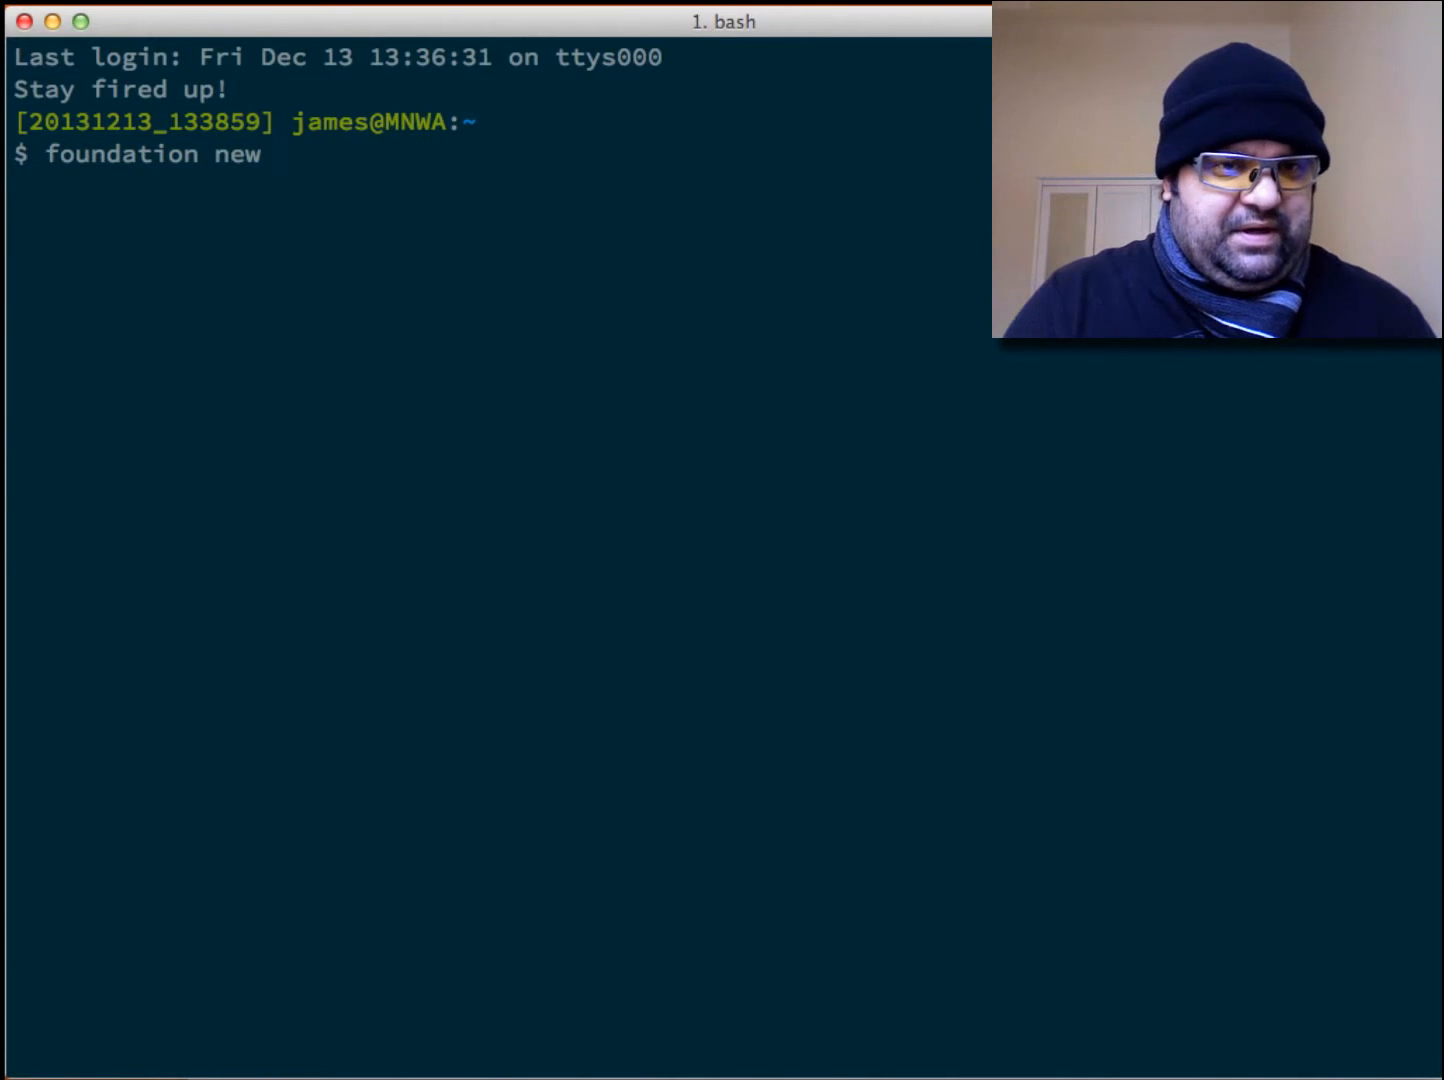
pyautogui.write('g')
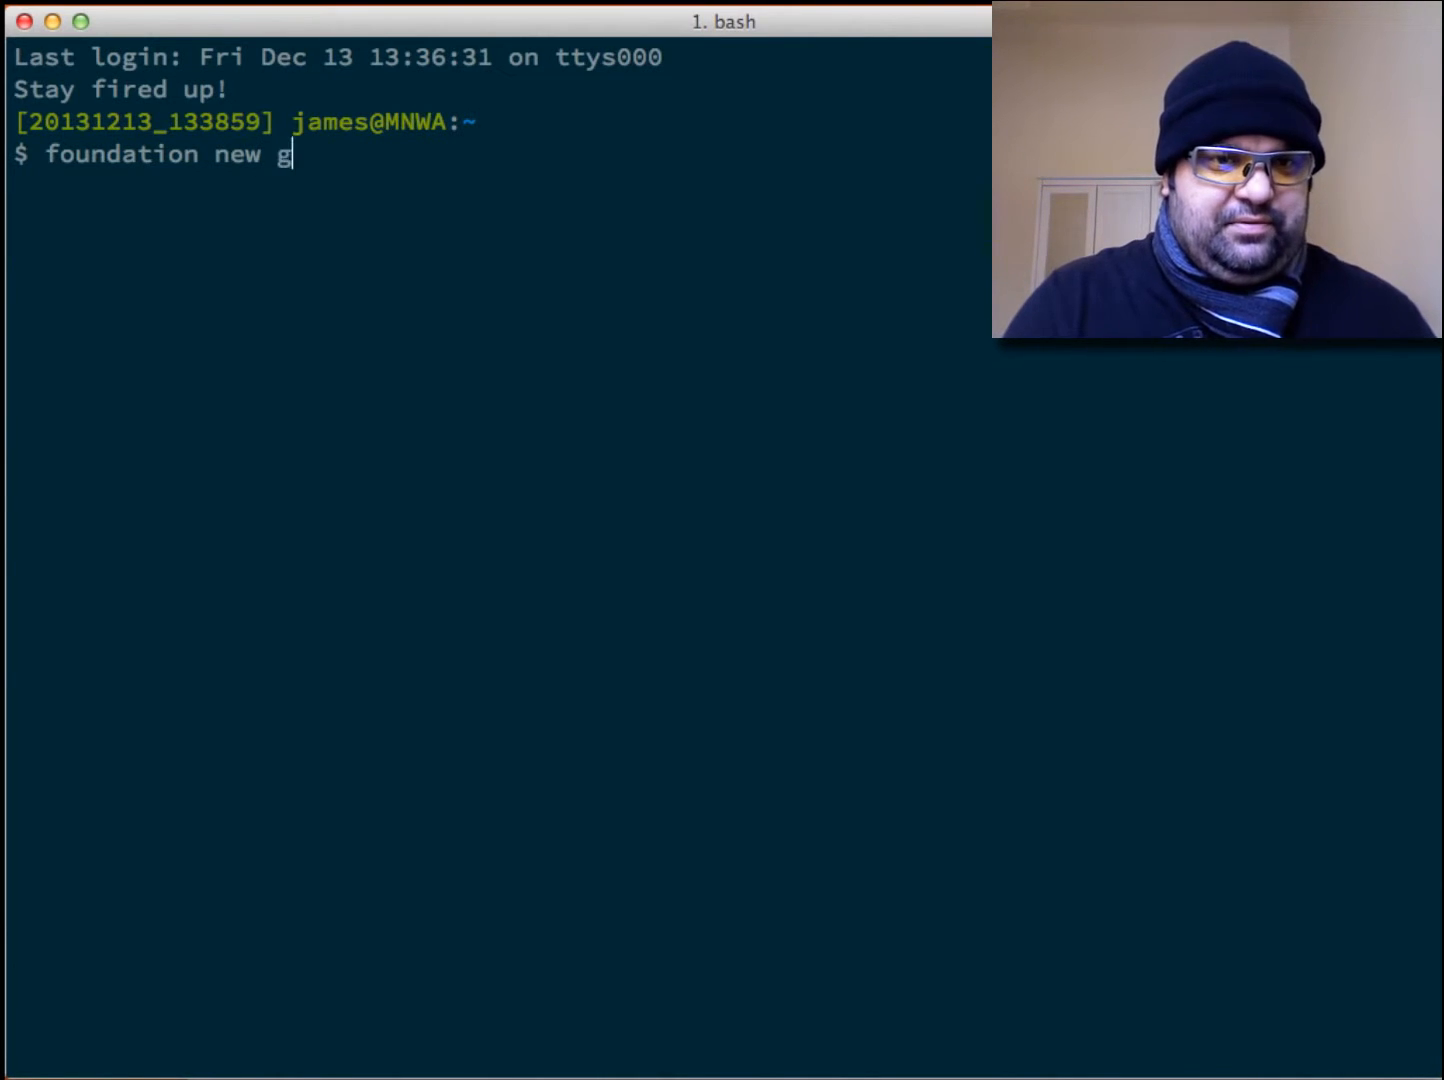
pyautogui.write('rid-test')
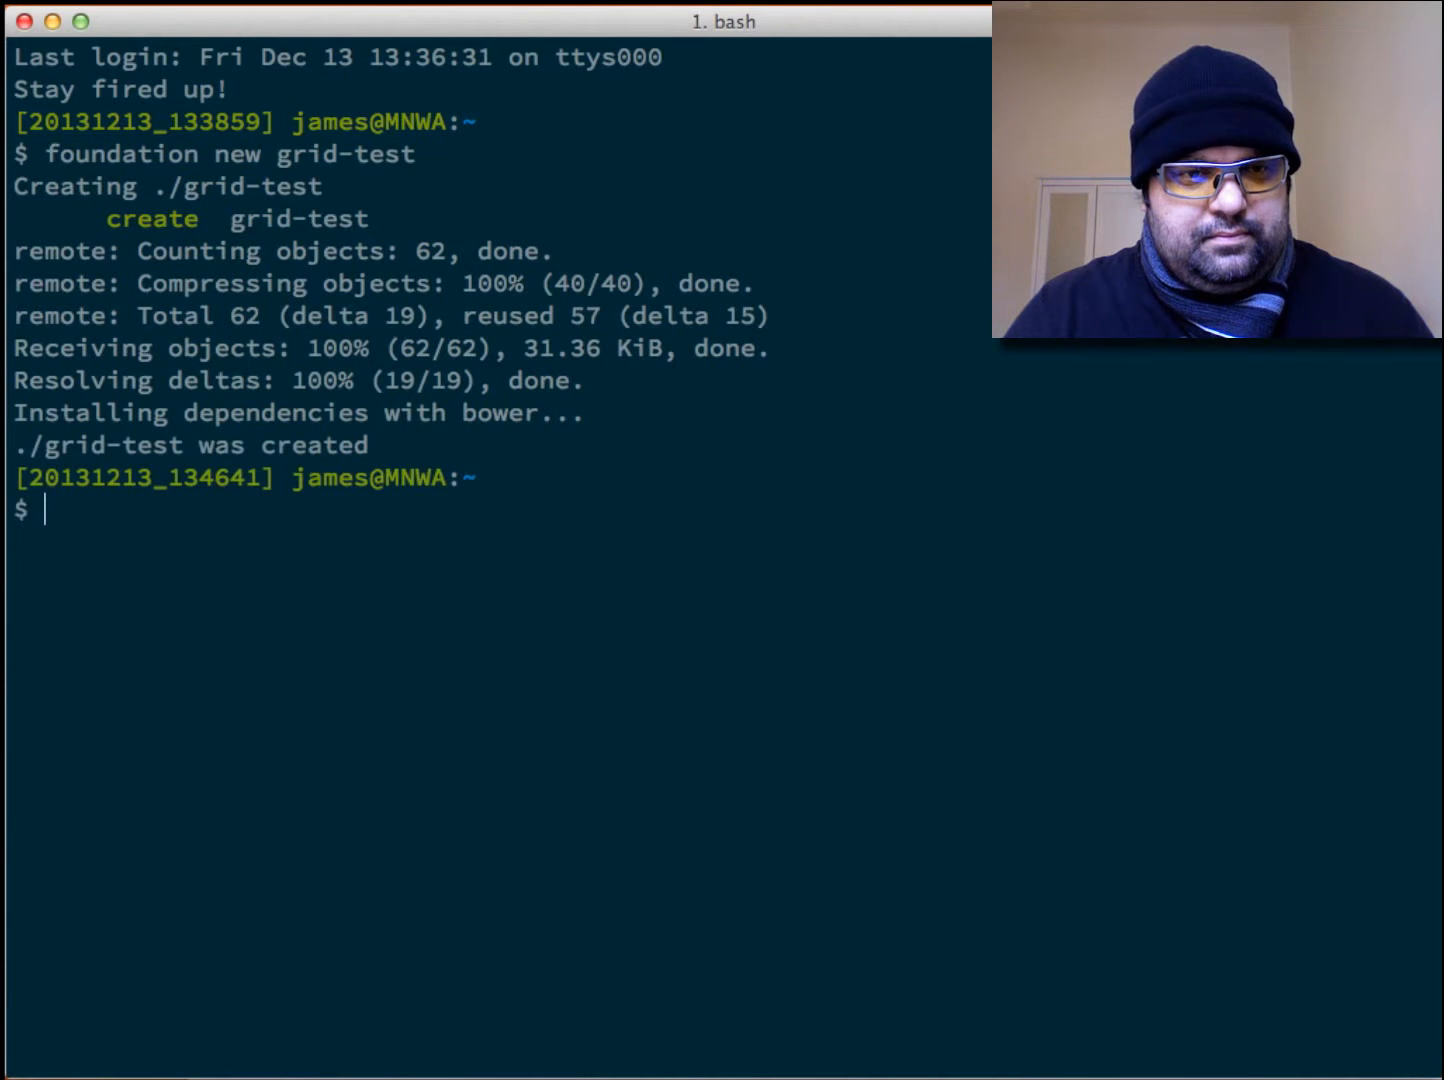
pyautogui.write('cd grid-test/')
pyautogui.write('open index.html')
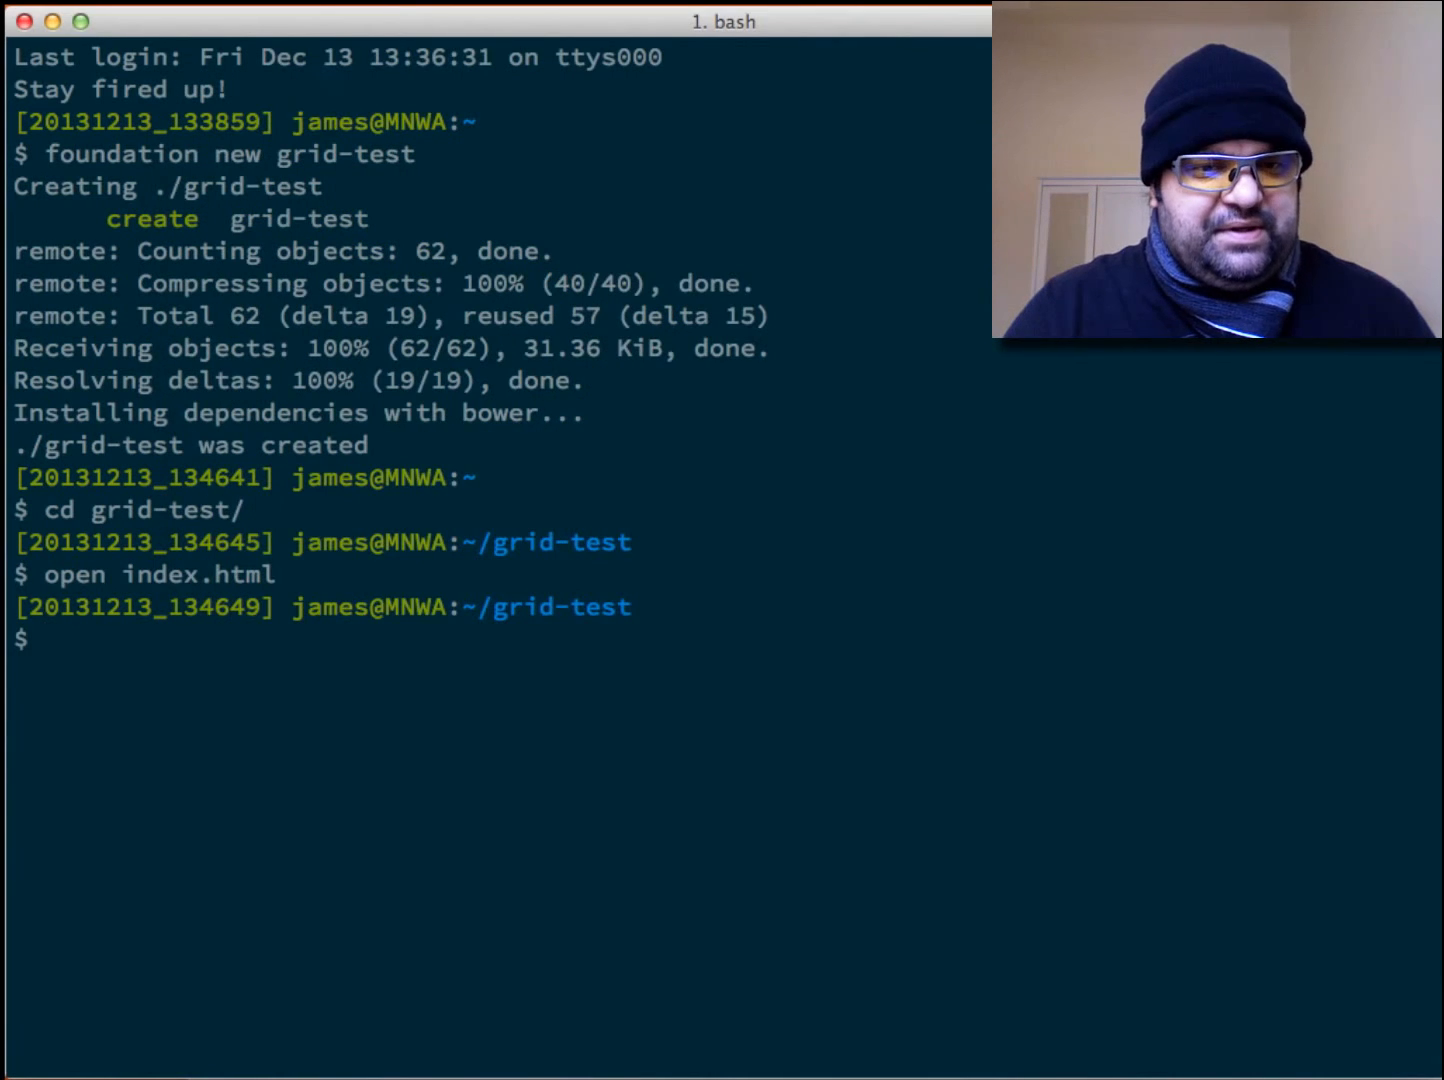
# Run 'compass watch' to compile app.css, then launch the project in Sublime Text with 'subl .'
pyautogui.write('compass watch')
pyautogui.write('sbul')
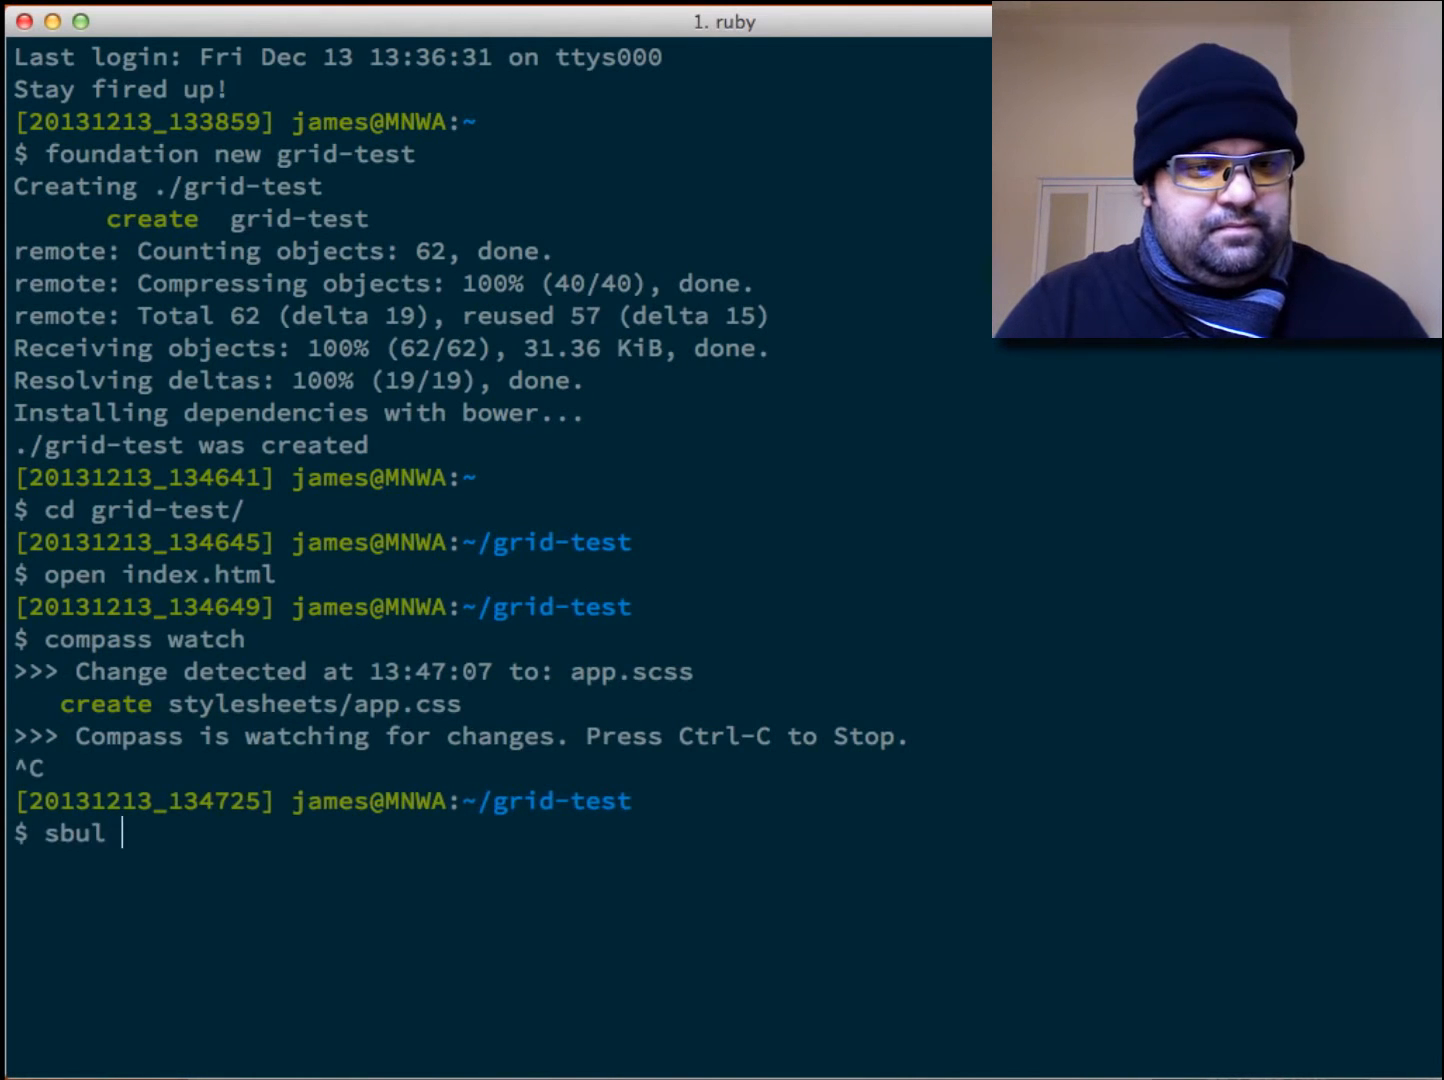
pyautogui.write('subl')
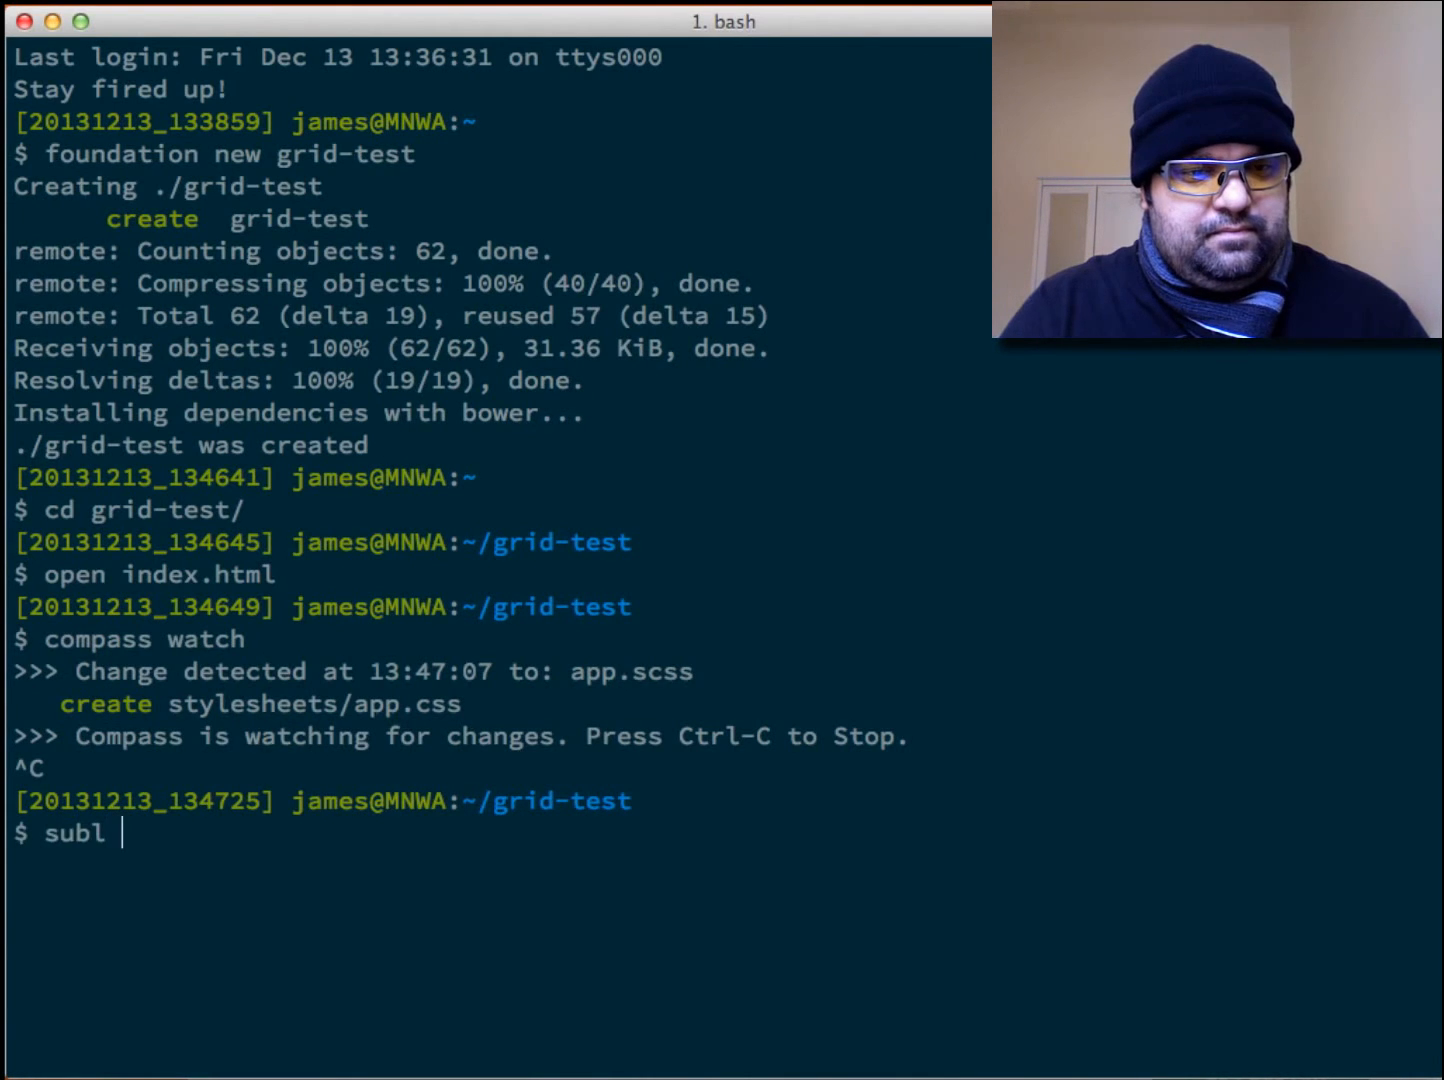
pyautogui.press('cmd+p')
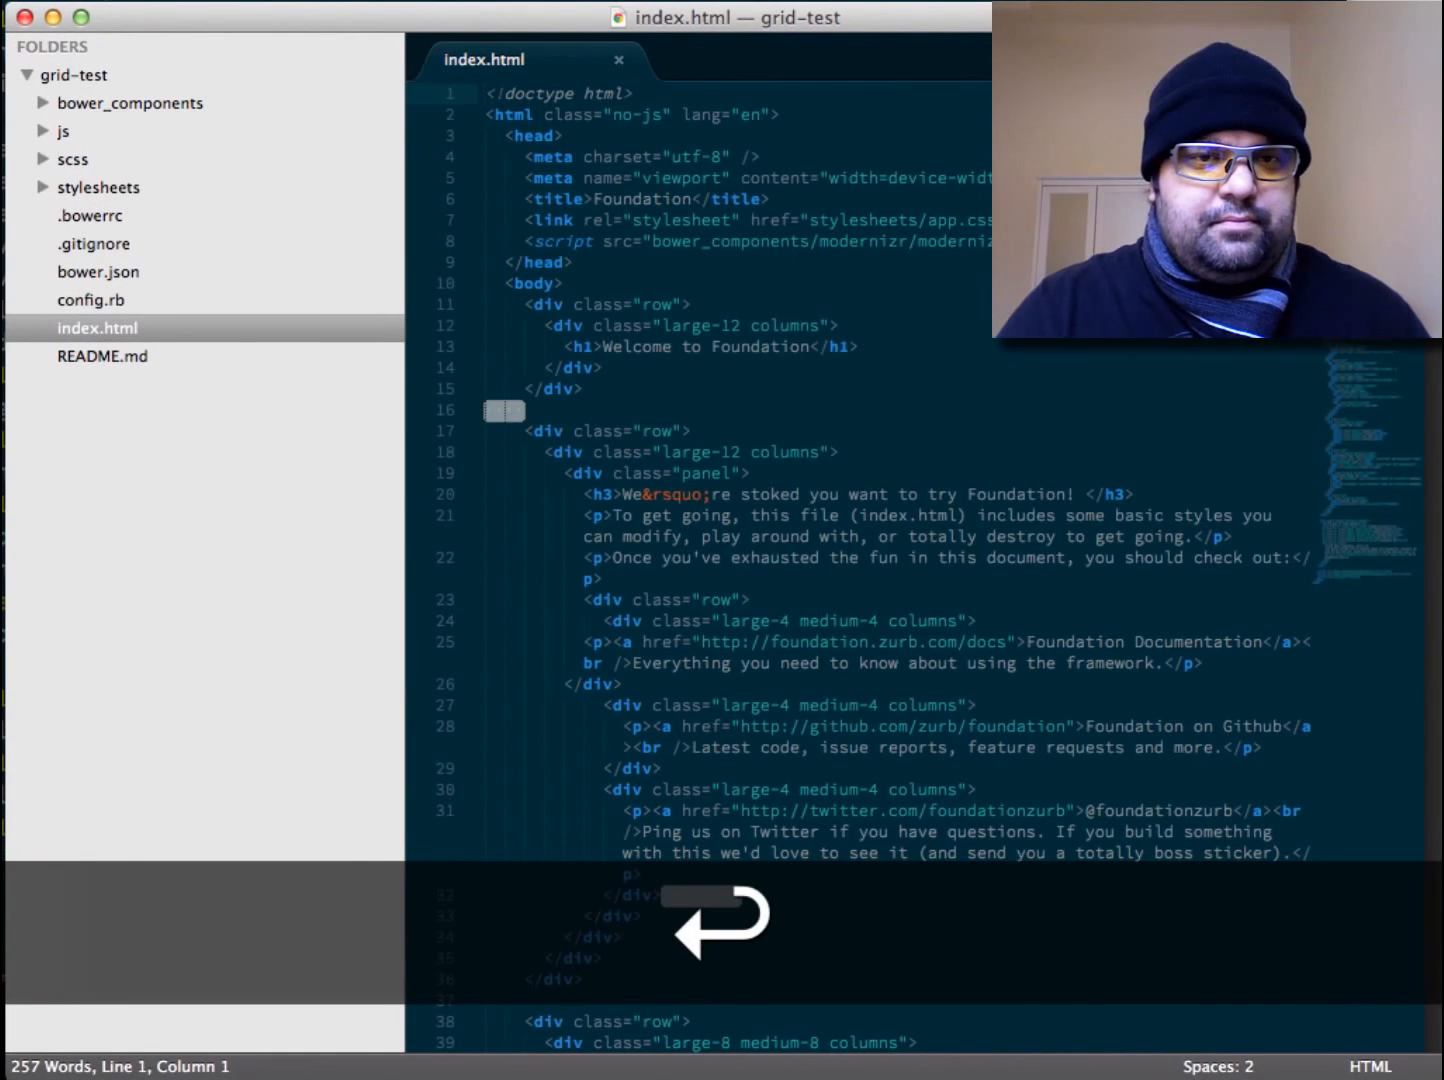
# Delete the demo body content below the welcome row, keeping the script includes, and save index.html
pyautogui.press('cmd+b')
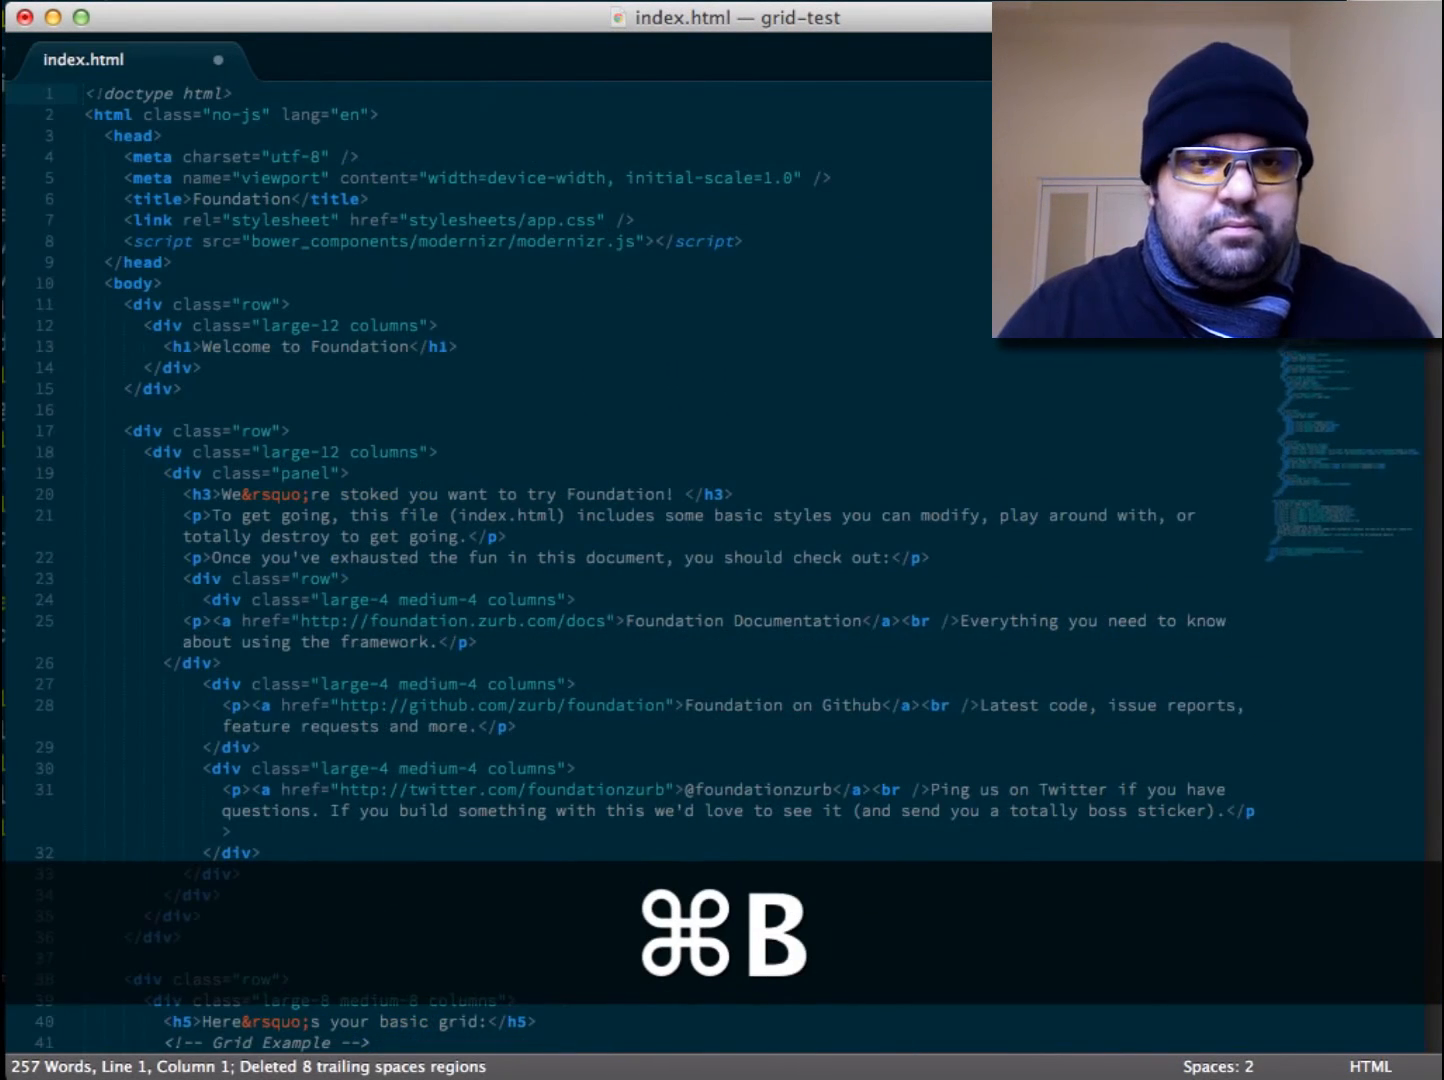
pyautogui.press('cmd+b')
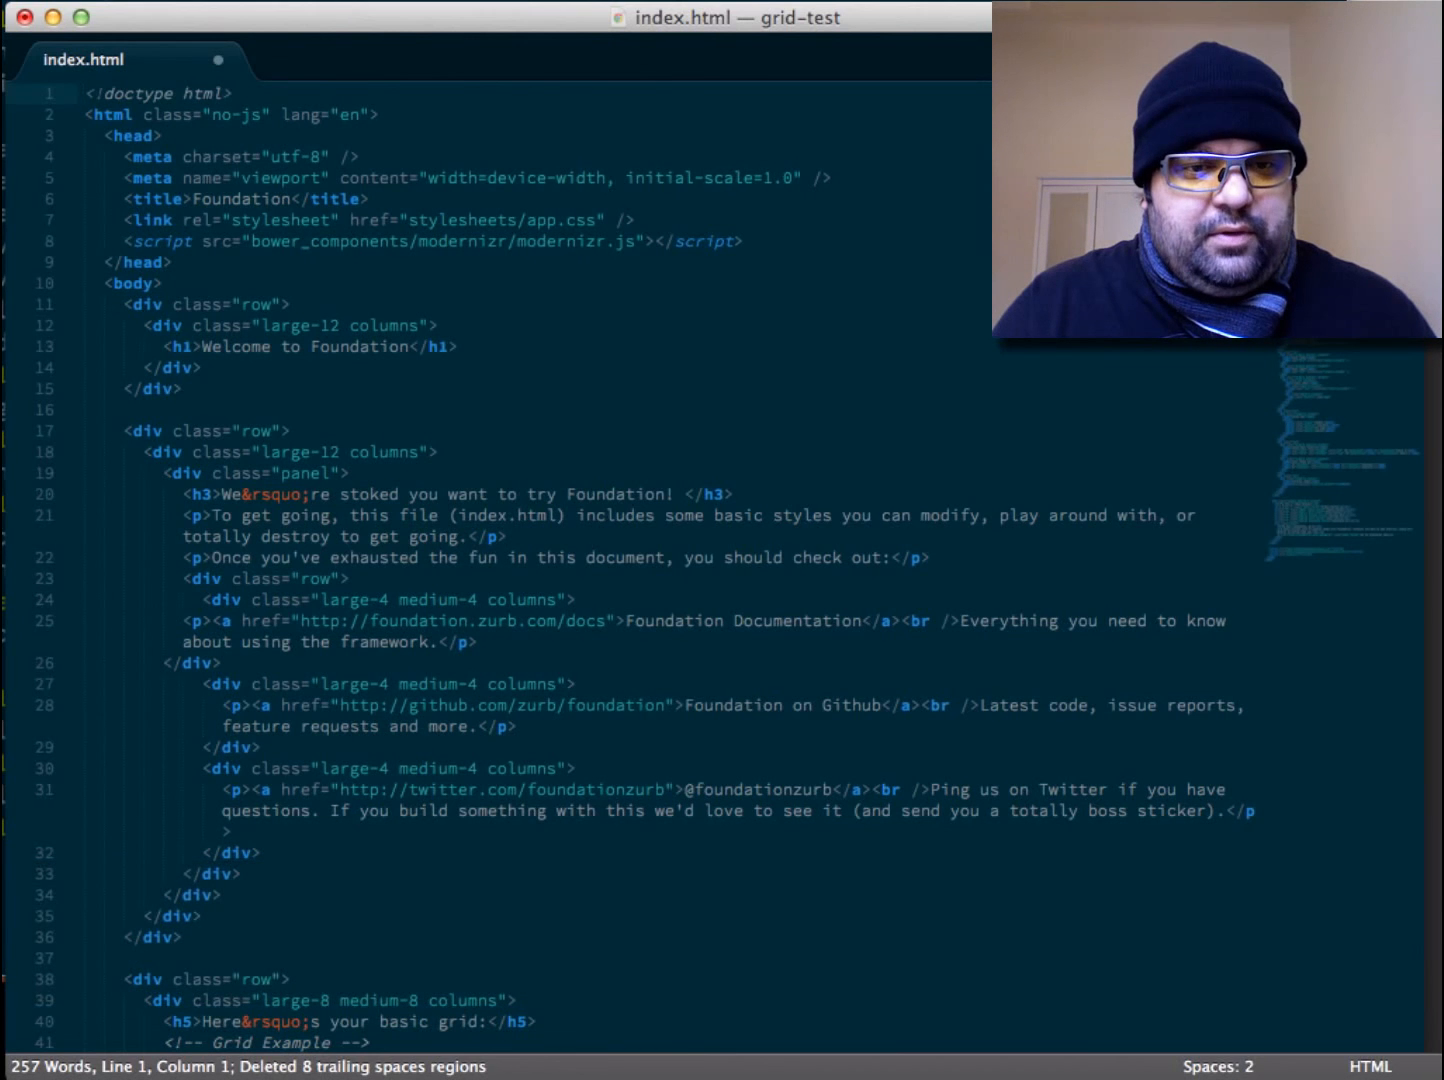
pyautogui.scroll(-3)
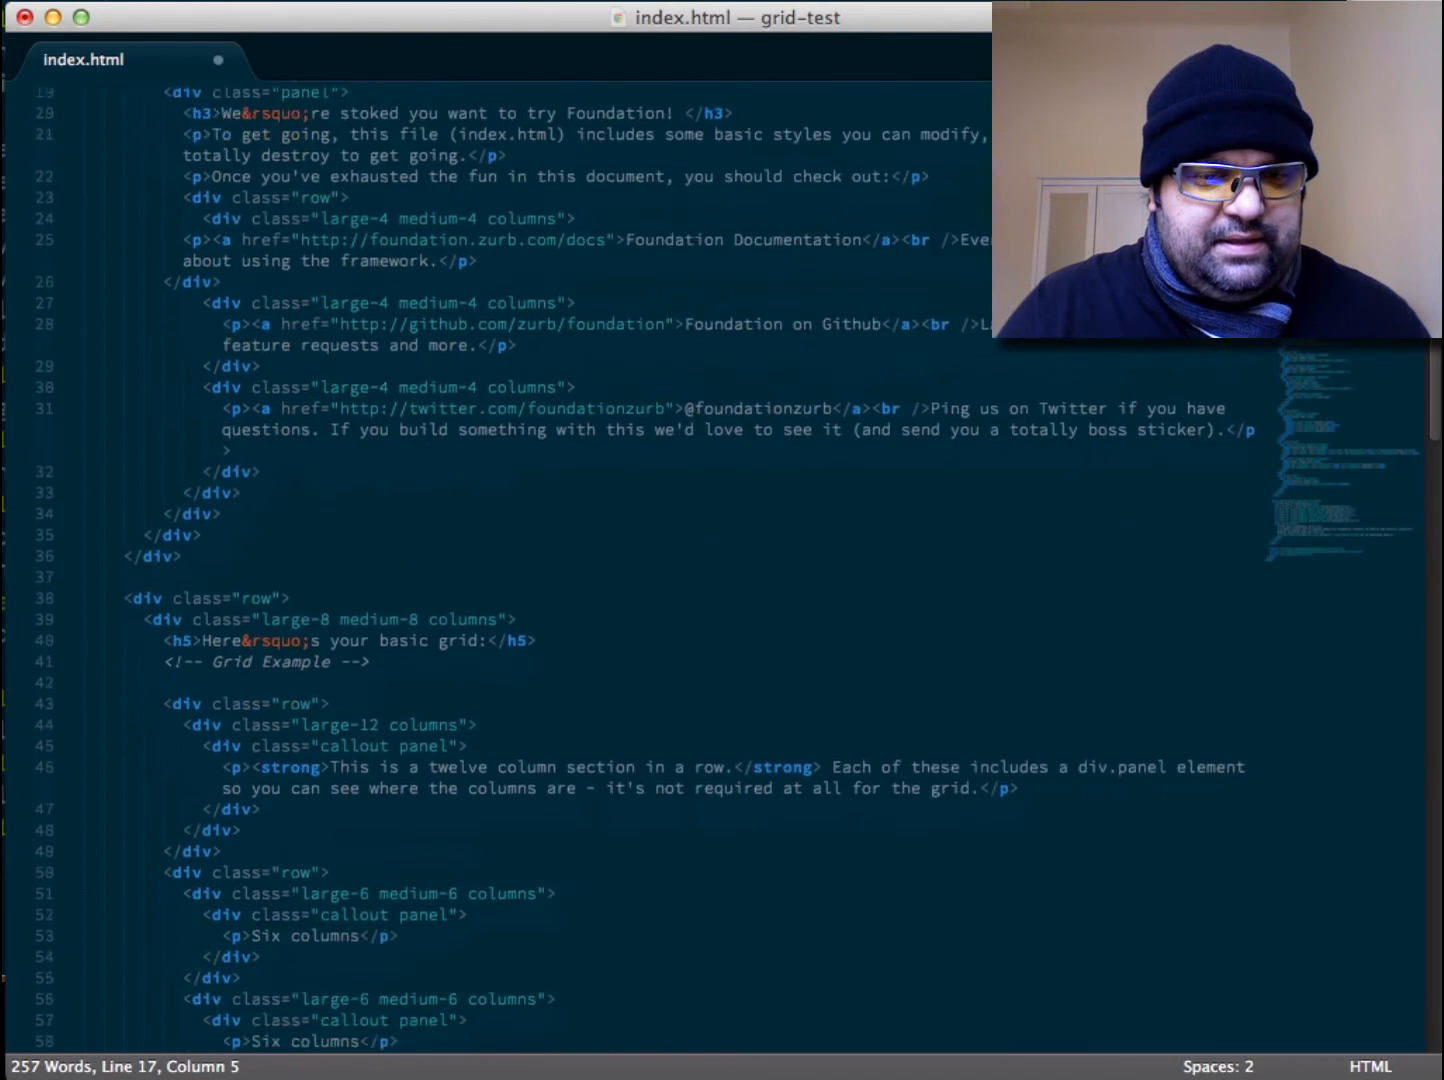
pyautogui.scroll(-3)
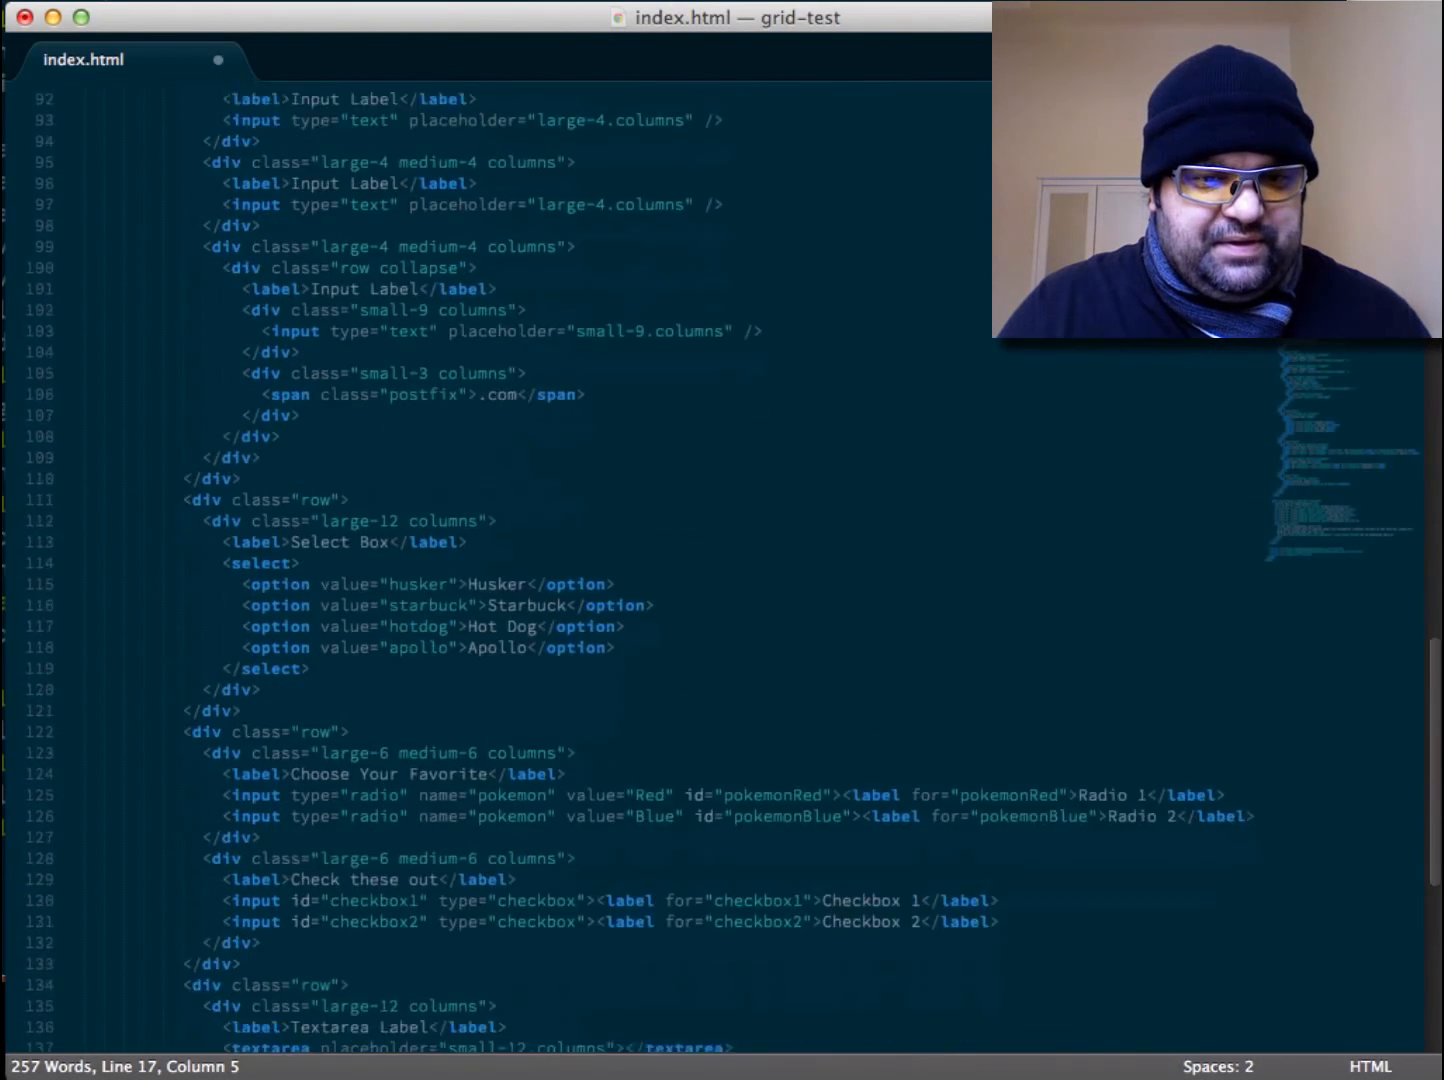
pyautogui.scroll(-3)
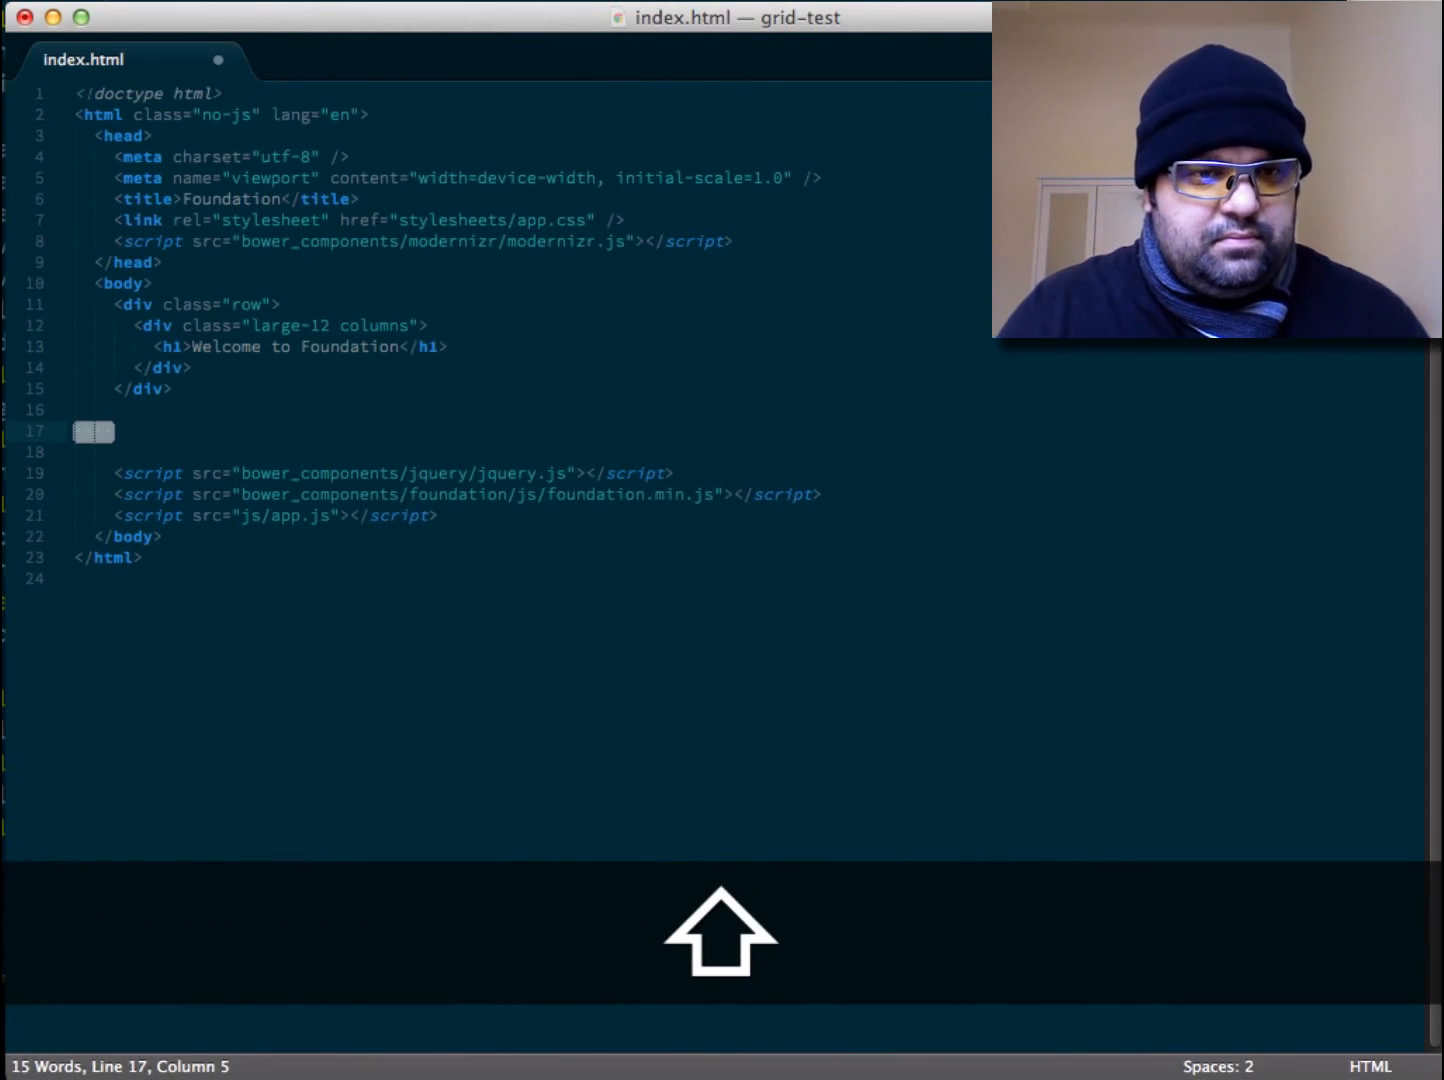
pyautogui.press('cmd+s')
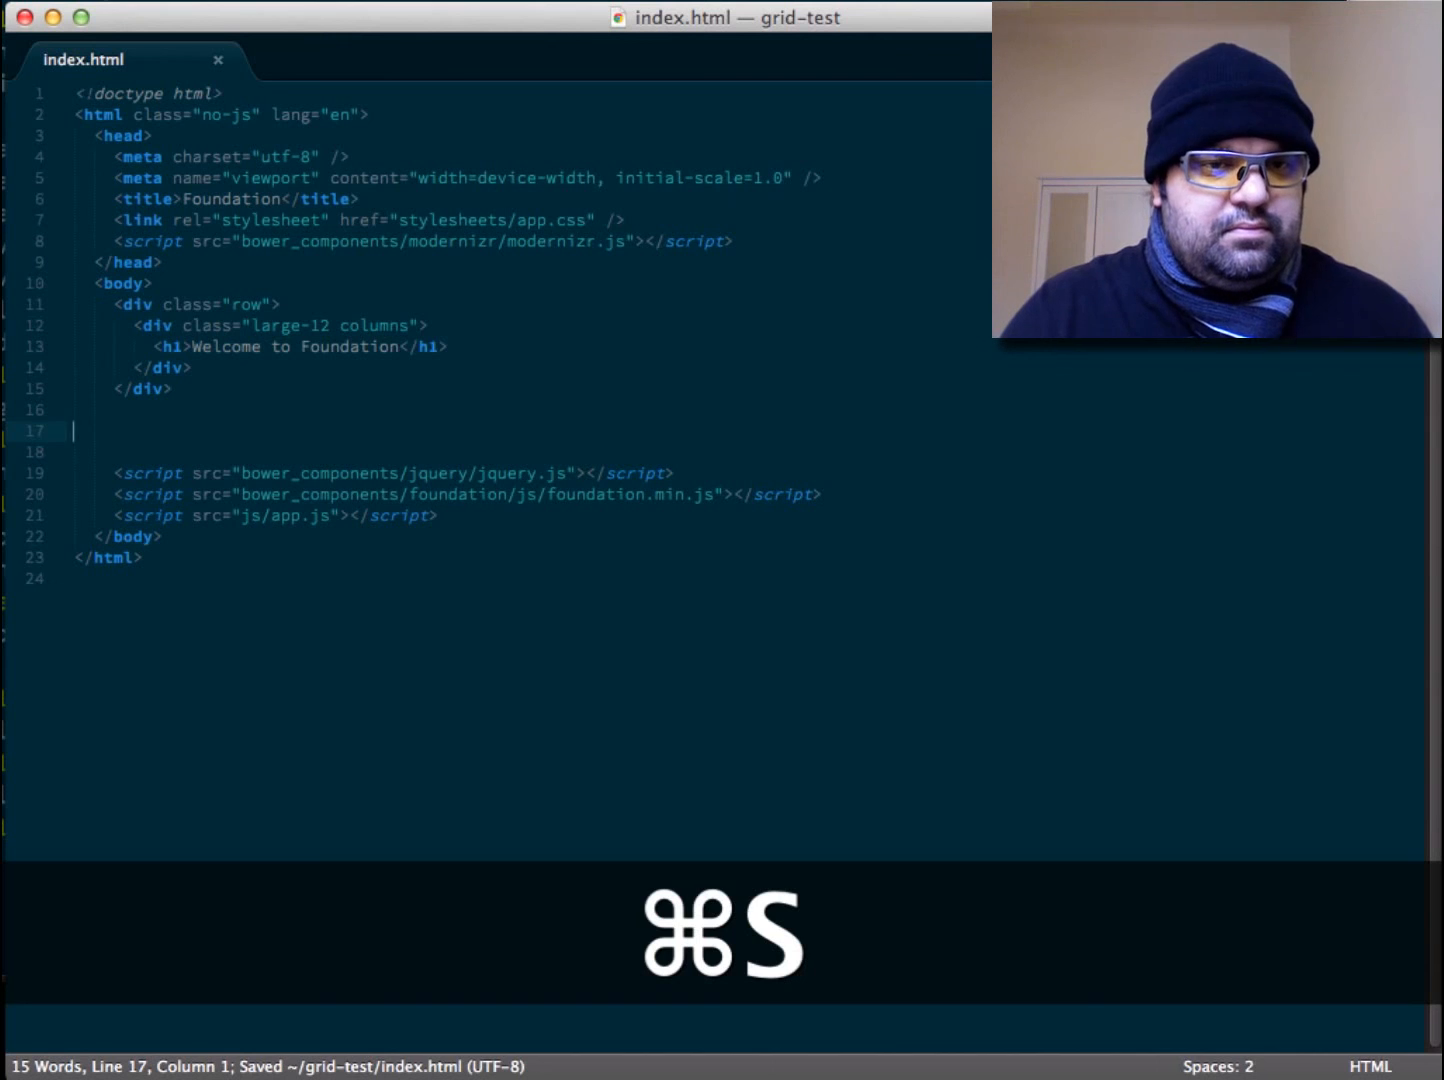